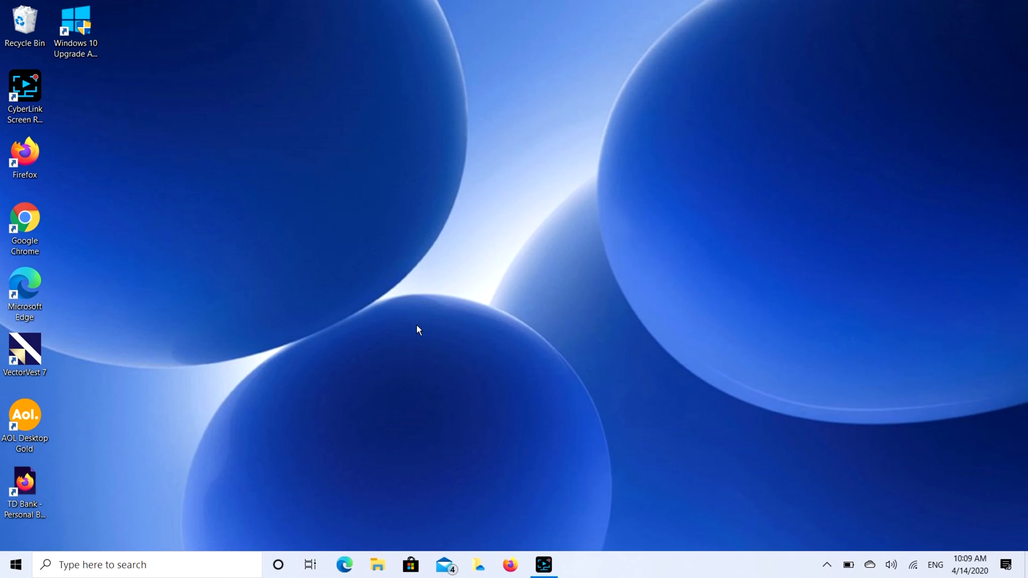
mouse_move(215, 365)
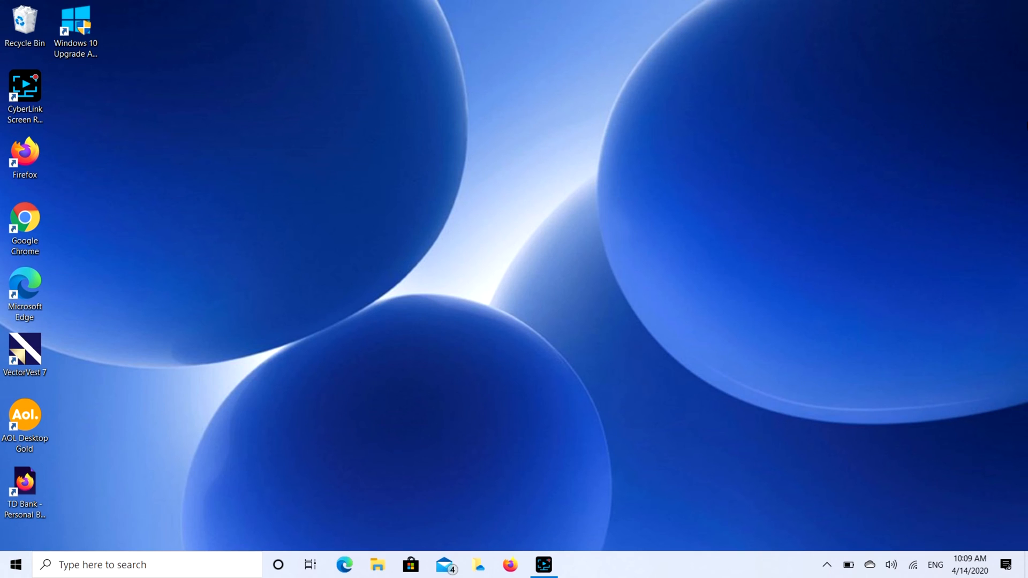
mouse_move(13, 564)
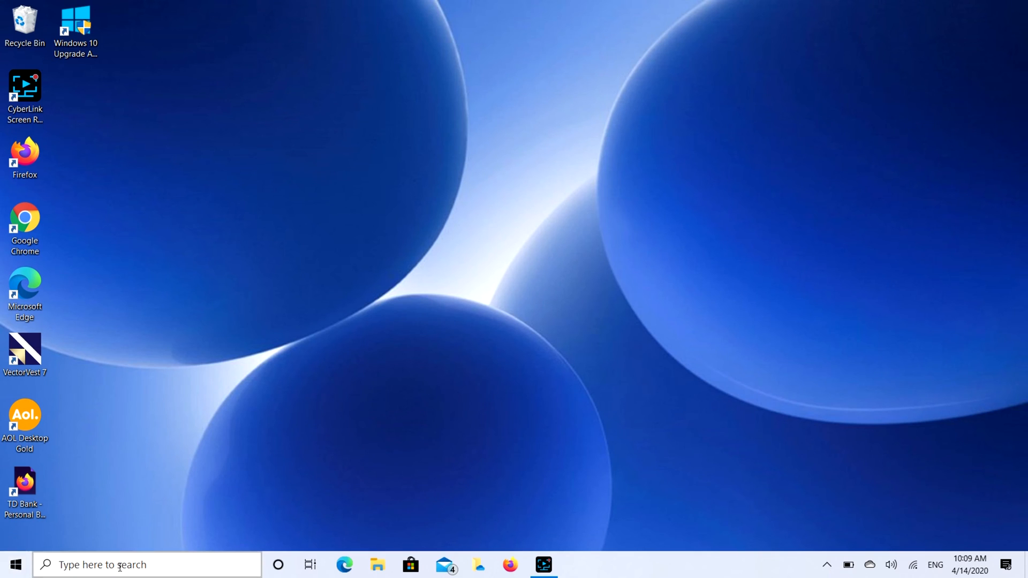
- Search Windows for 'Bluetooth and other devices settings'
left_click(117, 564)
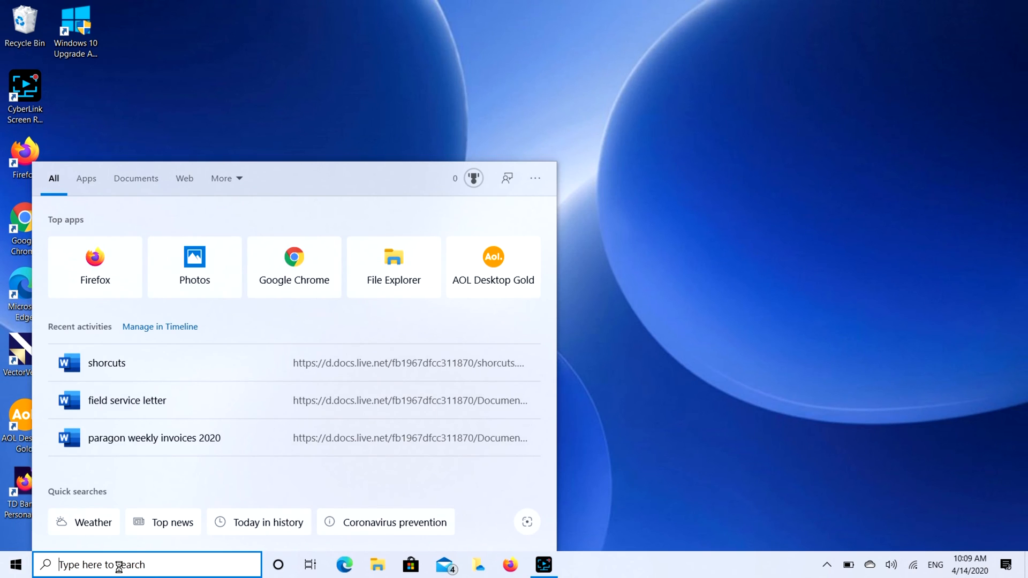
type("Bluetooth and other devices settings")
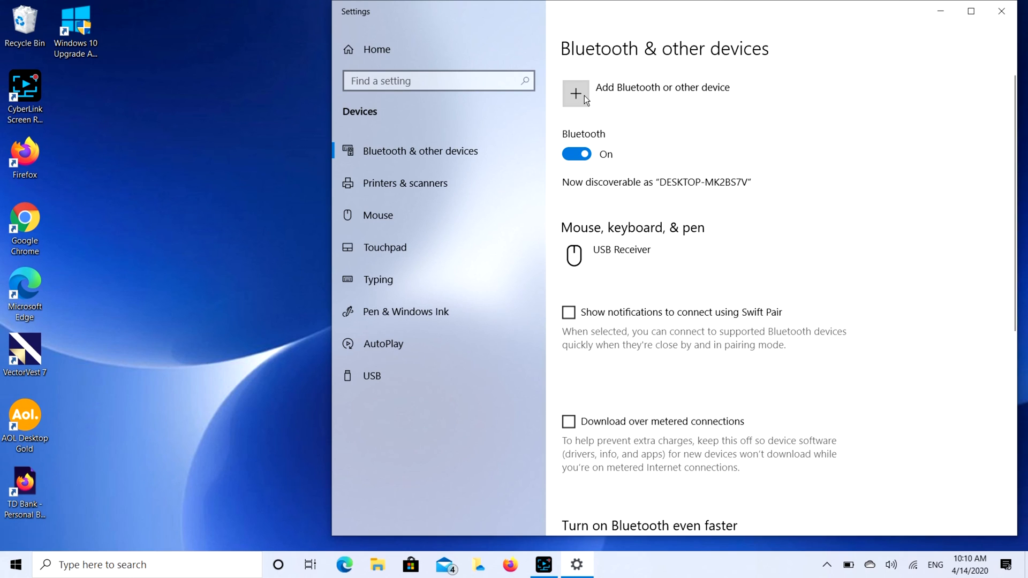
- Begin adding a device from the Bluetooth & other devices page
left_click(575, 93)
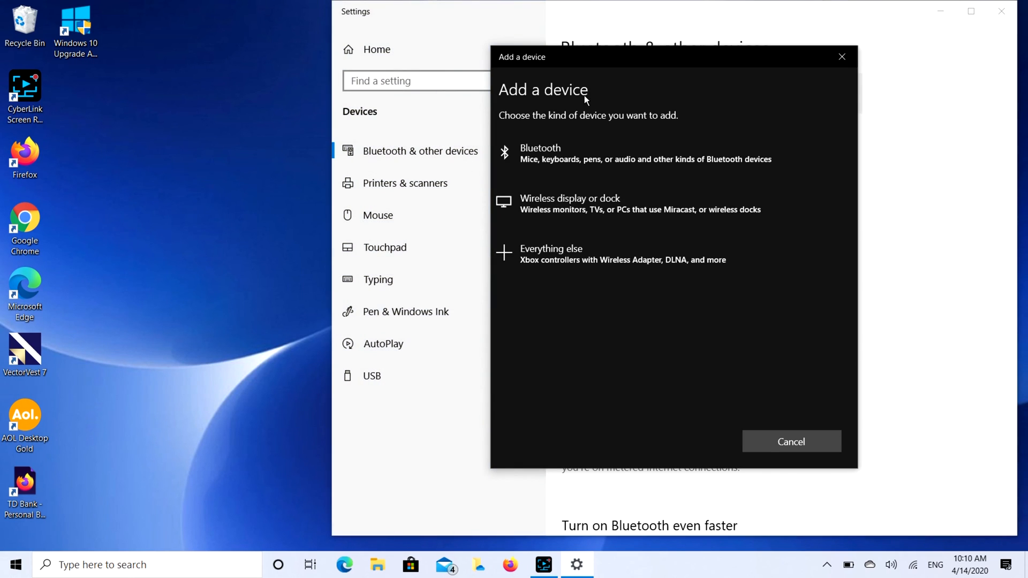
- Choose the Bluetooth device type so nearby AirPods are discovered
left_click(540, 154)
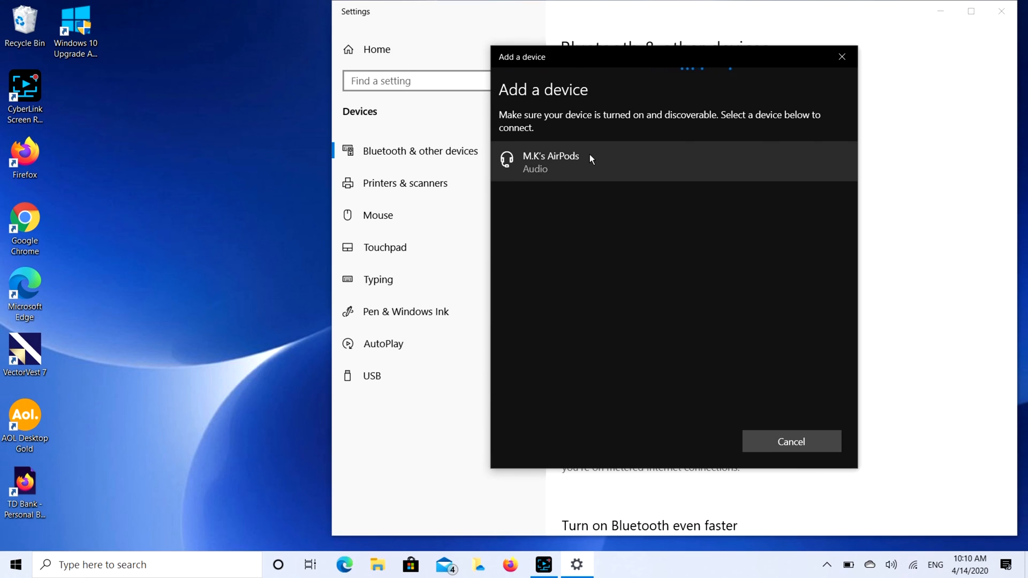
mouse_move(612, 179)
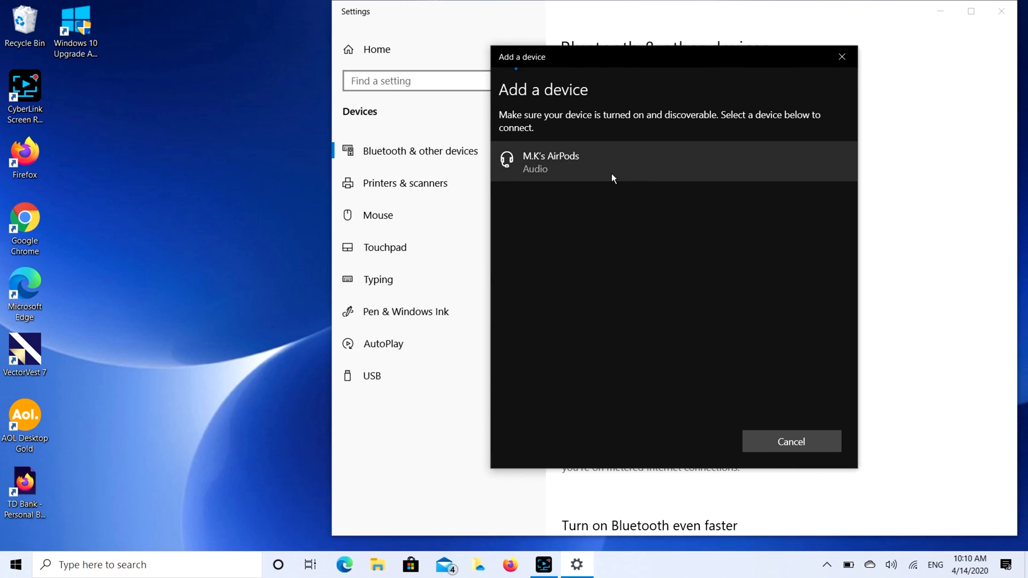